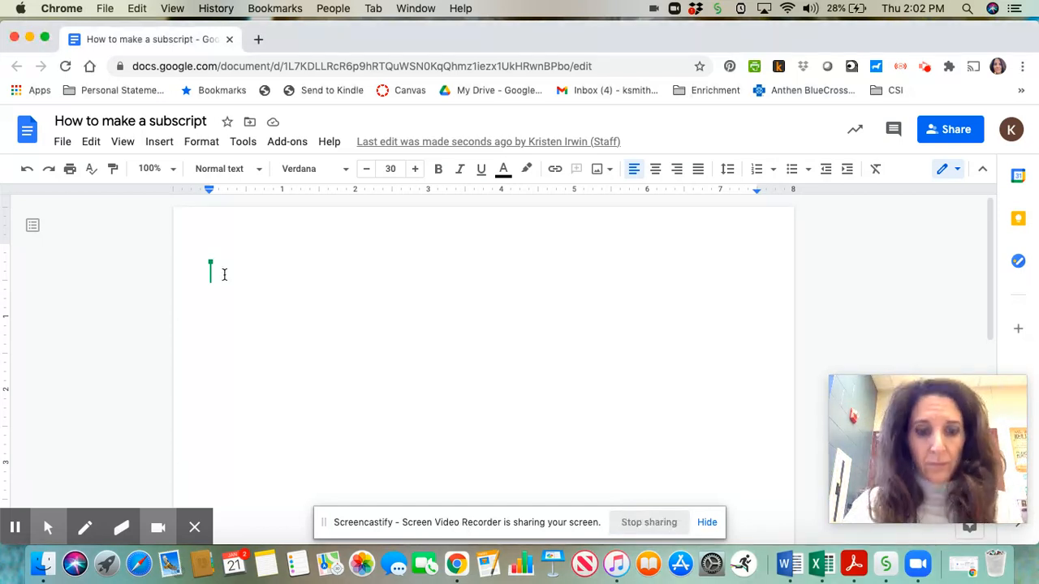
- Enter the water formula H2O in the blank document
{"action": "type", "text": "H2O"}
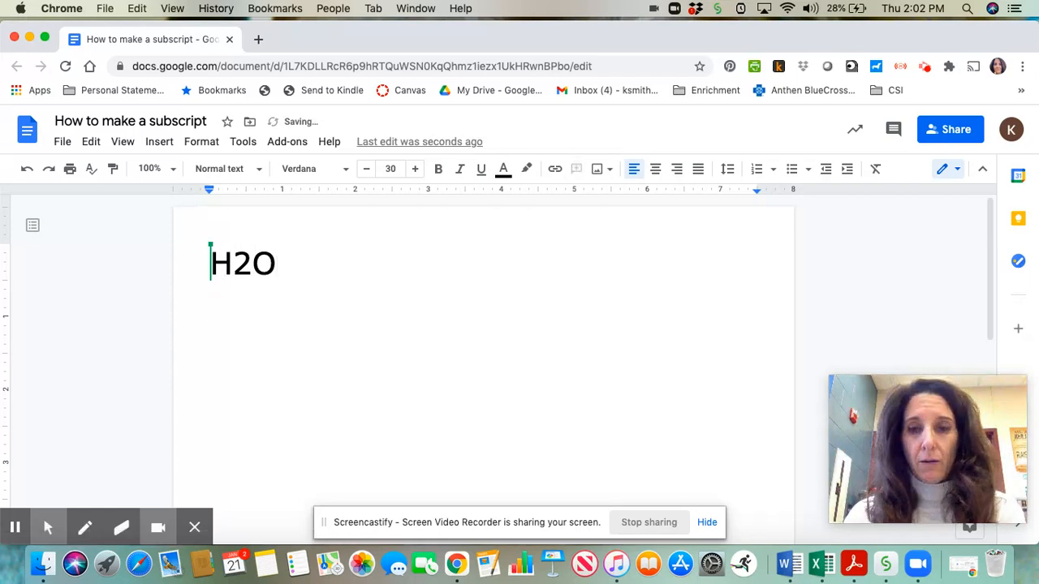
{"action": "key", "text": "Return"}
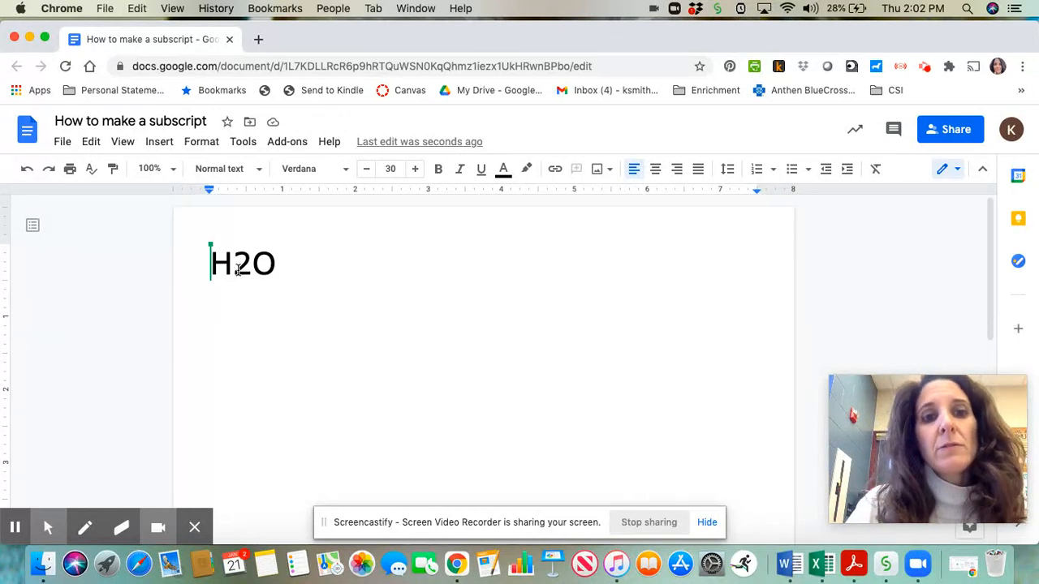
- Format the 2 in H2O as a subscript so it reads H₂O
{"action": "double_click", "coordinate": [242, 263]}
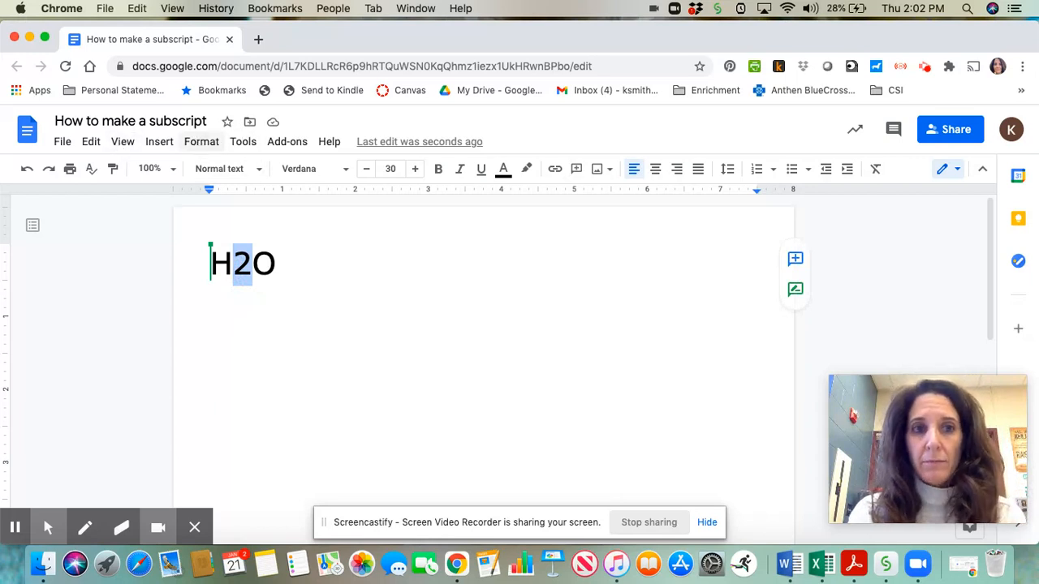
{"action": "left_click", "coordinate": [201, 142]}
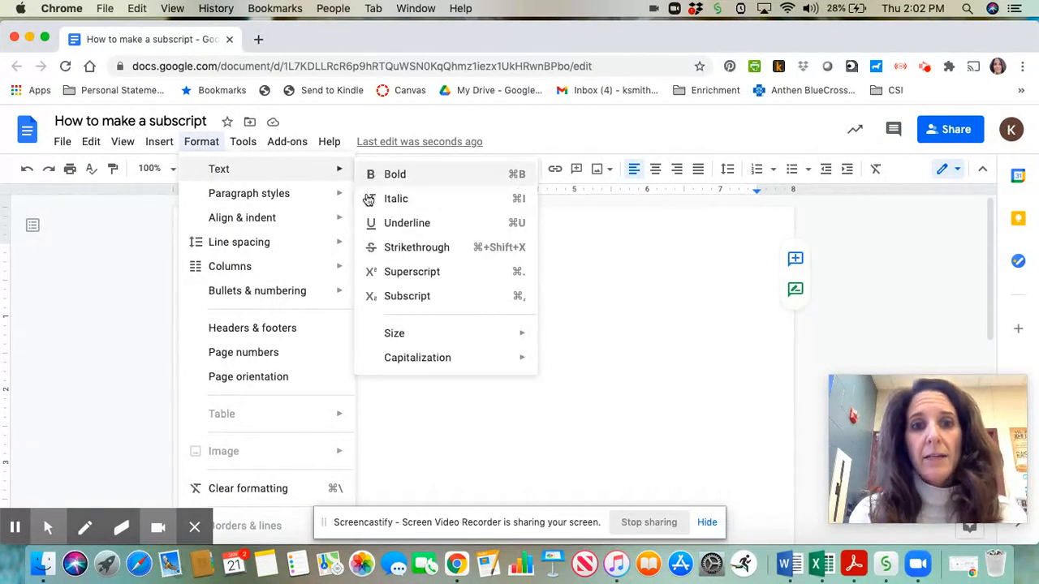
{"action": "mouse_move", "coordinate": [405, 296]}
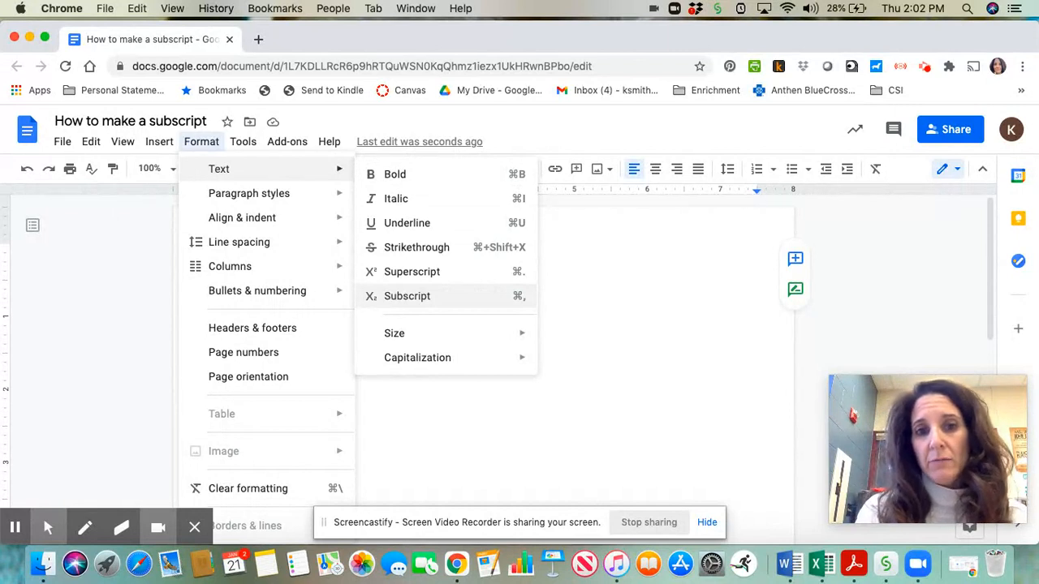
{"action": "left_click", "coordinate": [405, 295]}
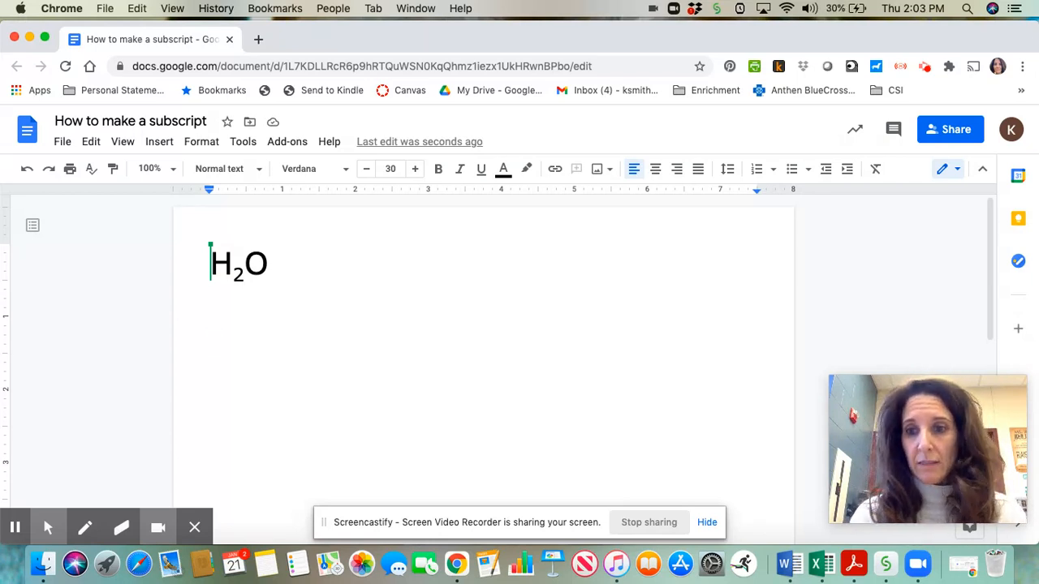
{"action": "mouse_move", "coordinate": [313, 276]}
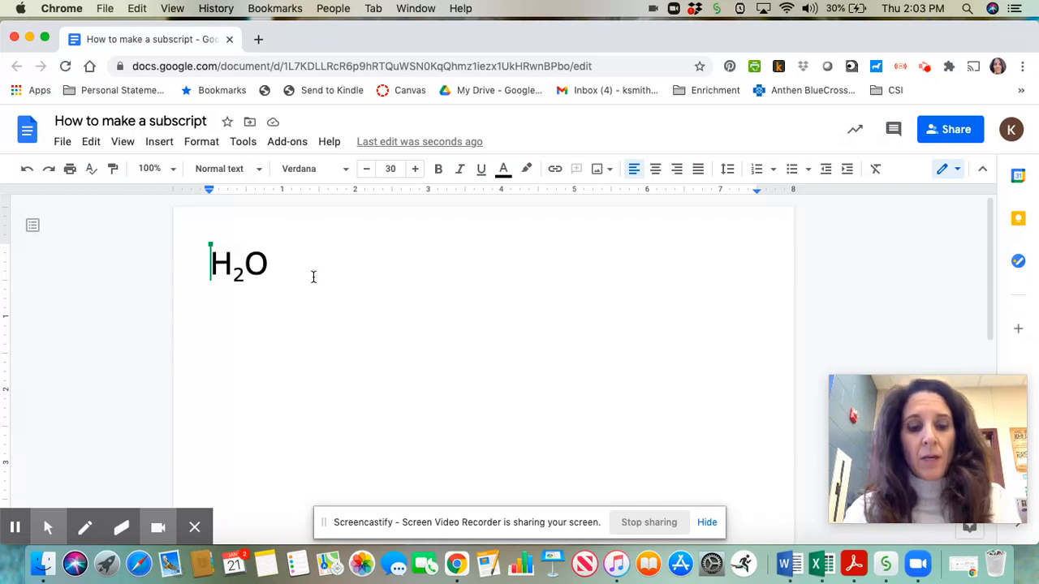
- Add the glucose formula C6H12O6 on a new line below H₂O
{"action": "type", "text": "C6H"}
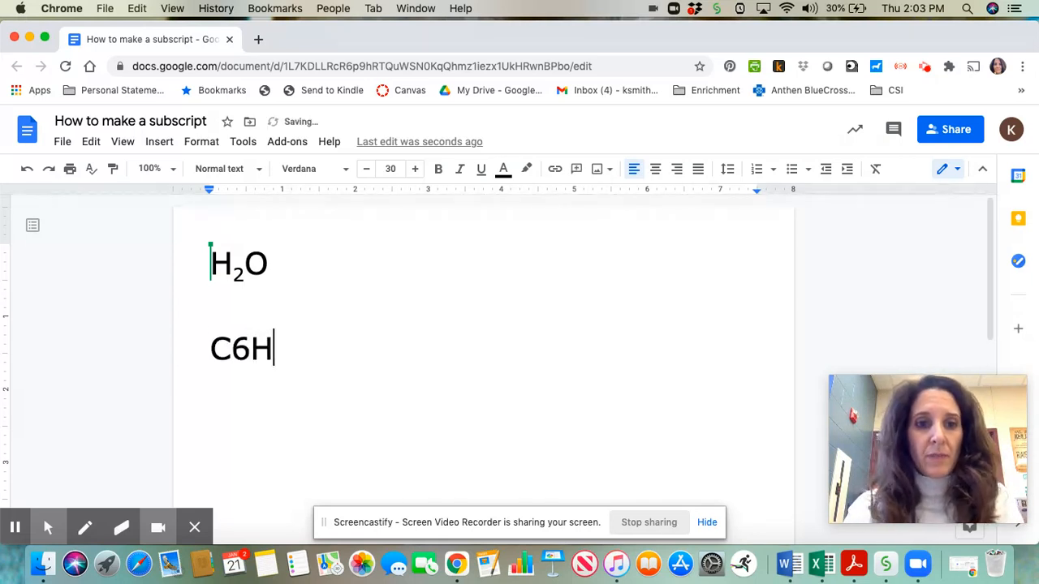
{"action": "type", "text": "12O"}
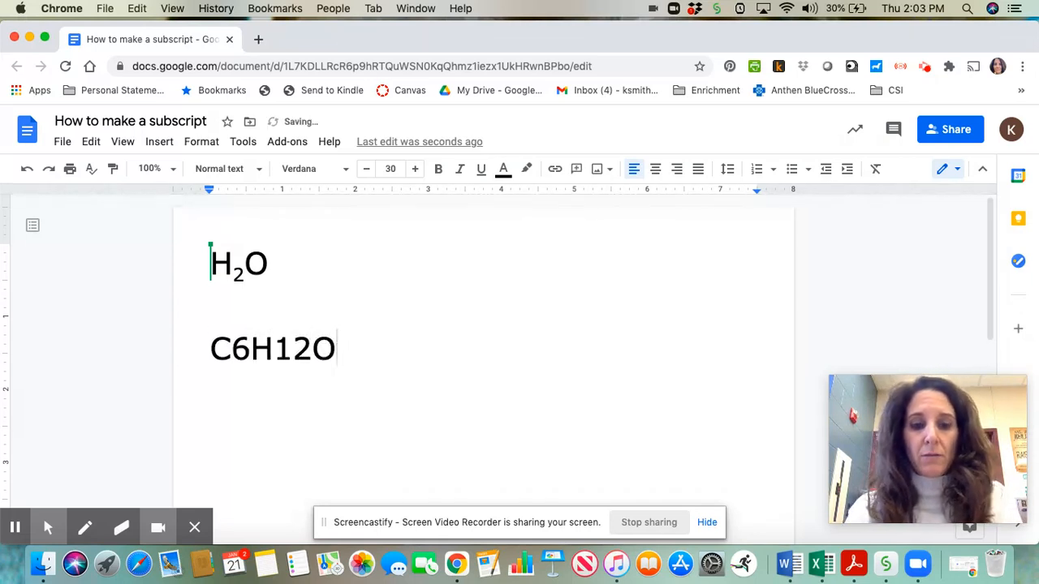
{"action": "type", "text": "6"}
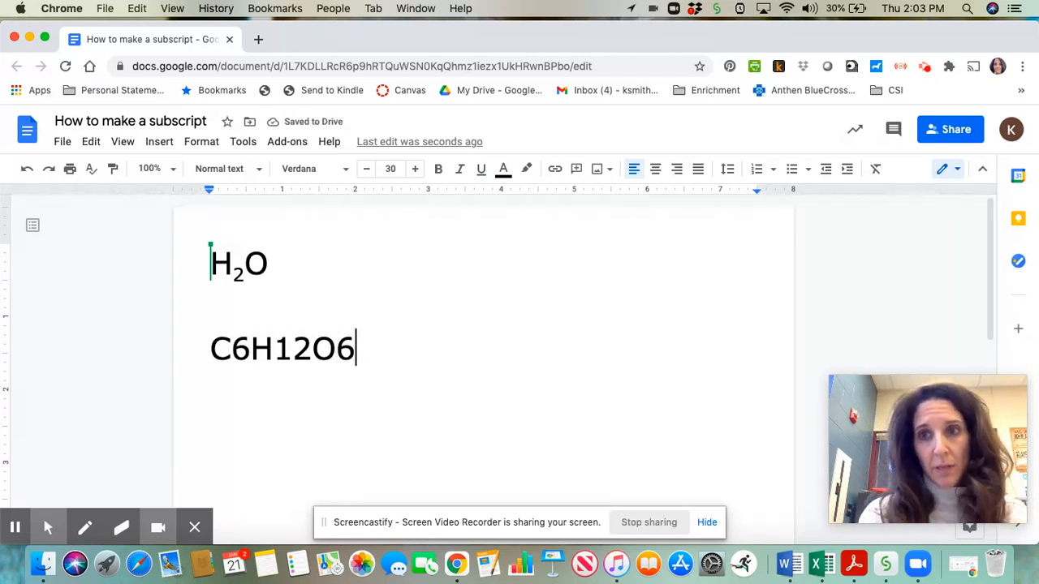
- Make the 6 after C a subscript via Format > Text > Subscript
{"action": "left_click", "coordinate": [247, 349]}
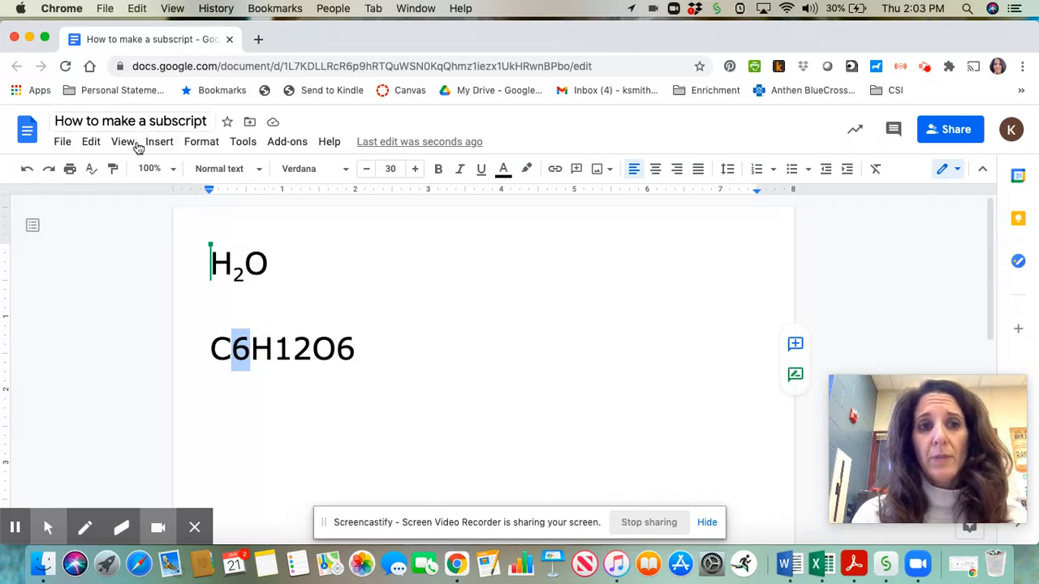
{"action": "left_click", "coordinate": [201, 141]}
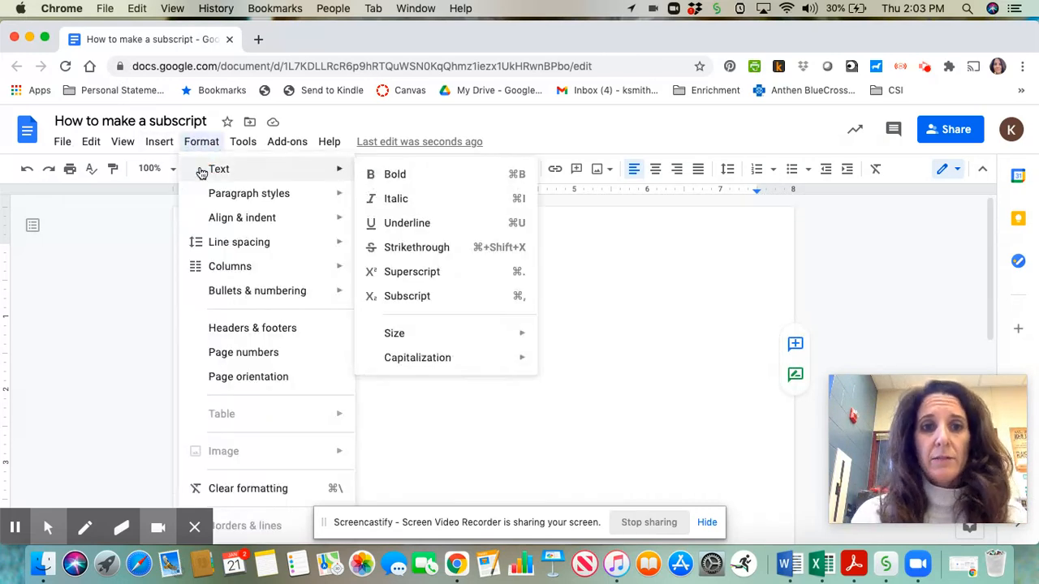
{"action": "left_click", "coordinate": [406, 296]}
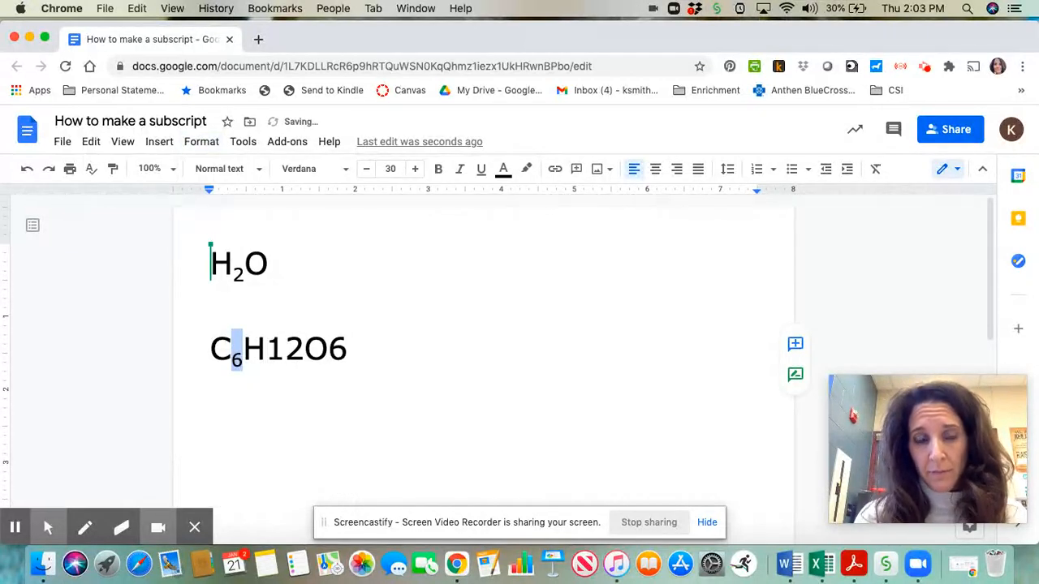
{"action": "left_click", "coordinate": [273, 347]}
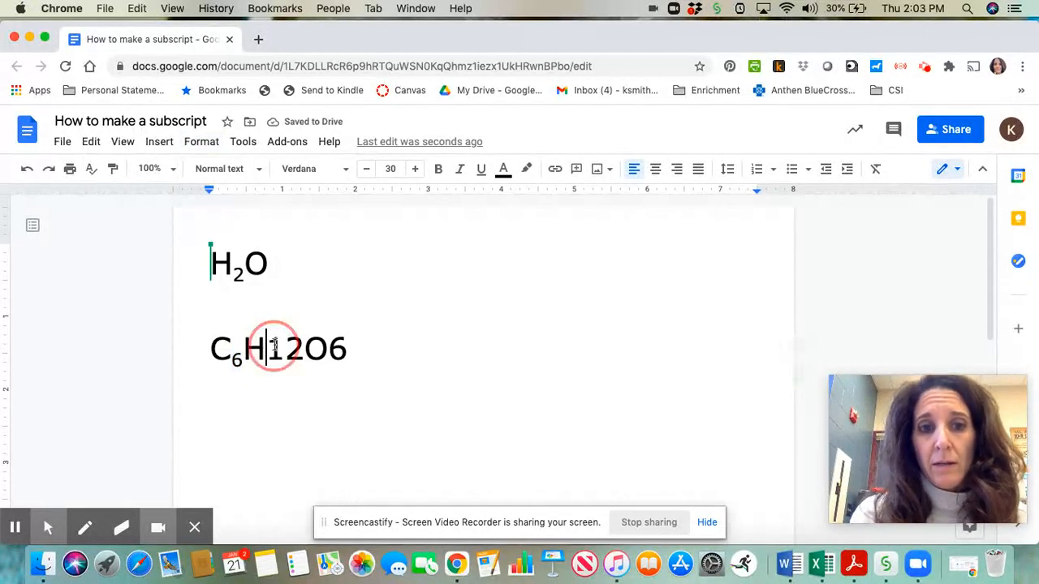
- Subscript the 12 after H, giving C₆H₁₂O6, and select the final 6
{"action": "double_click", "coordinate": [282, 349]}
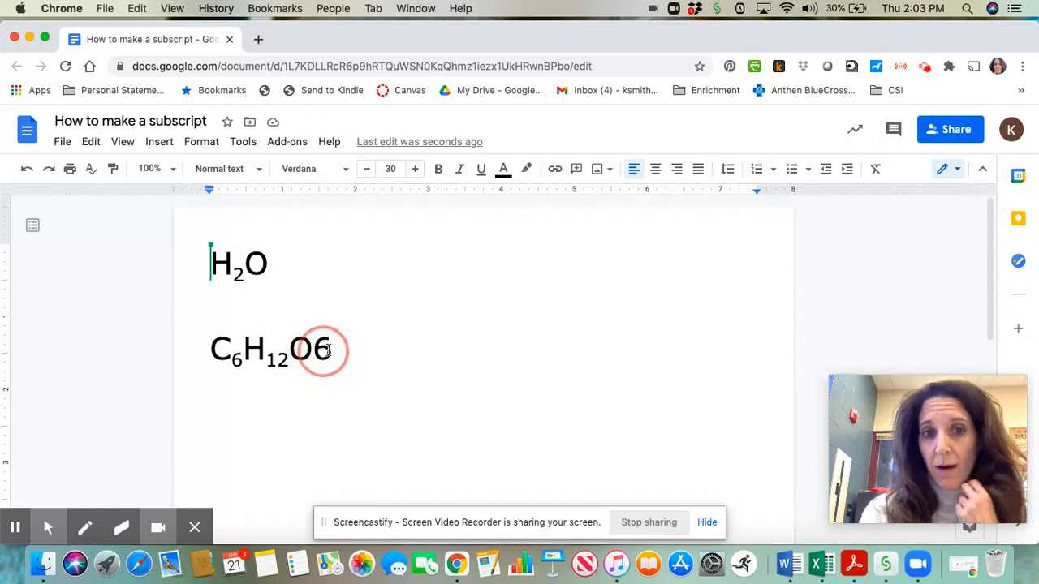
{"action": "double_click", "coordinate": [324, 349]}
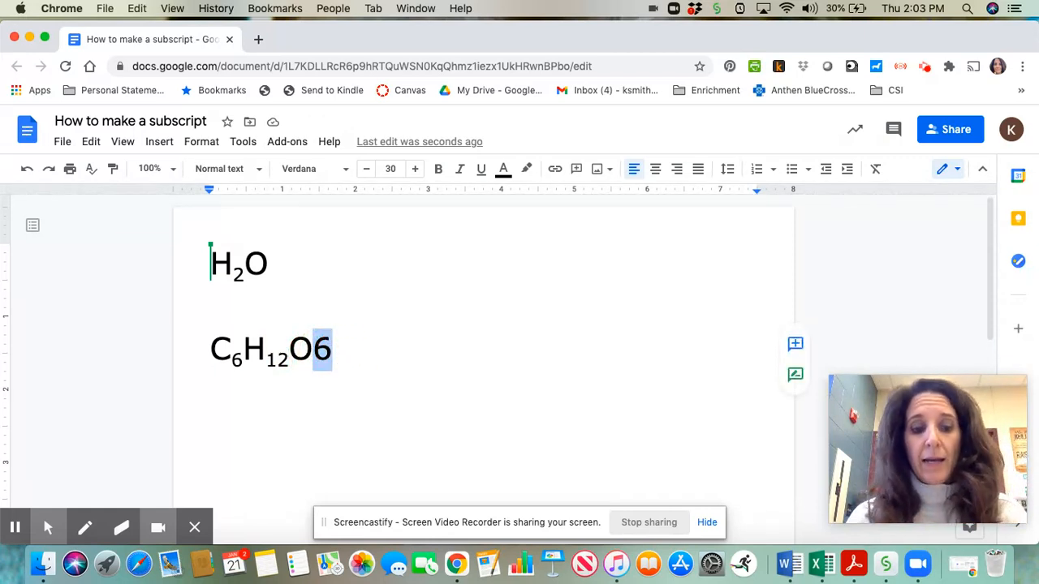